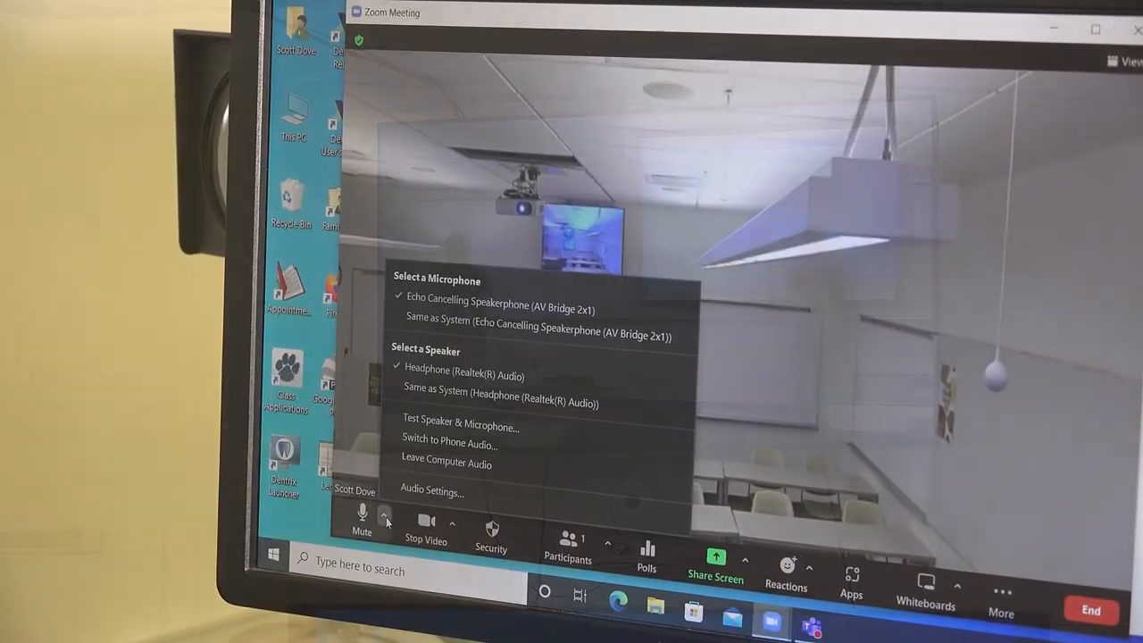
Step: Test speaker and microphone, confirming the ringtone and voice replay are audible, and end the test
click(461, 427)
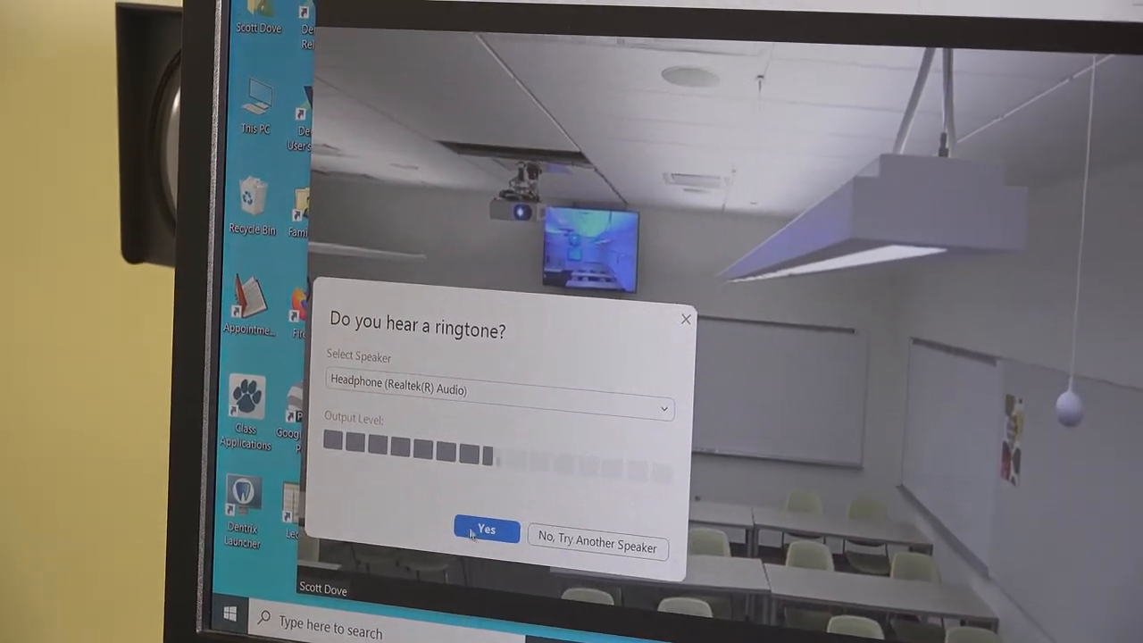
click(486, 530)
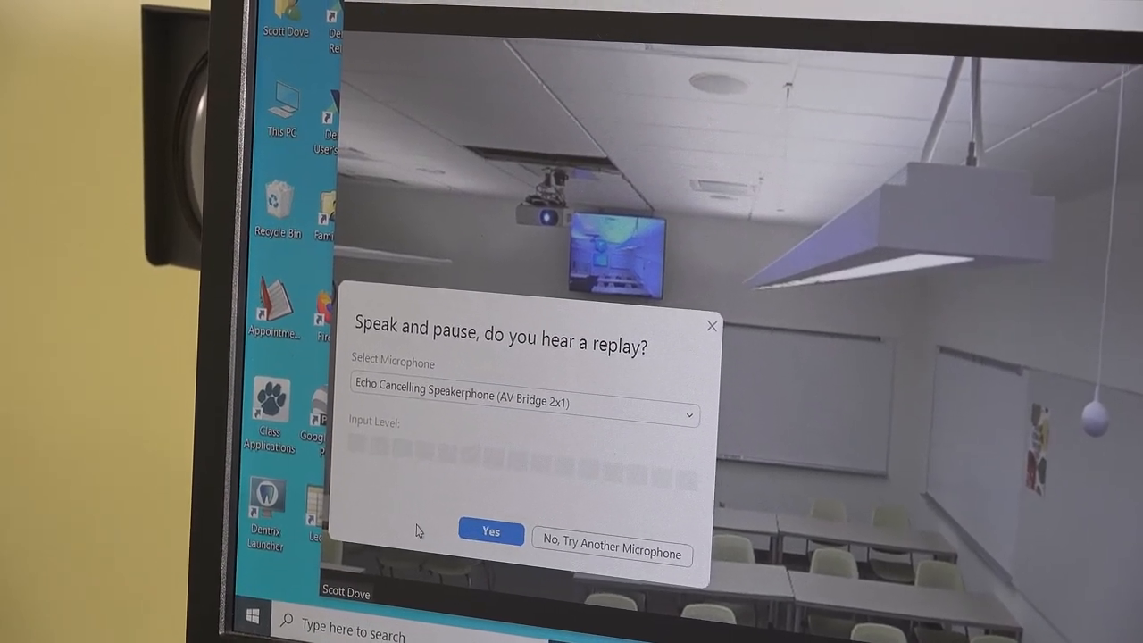
click(490, 533)
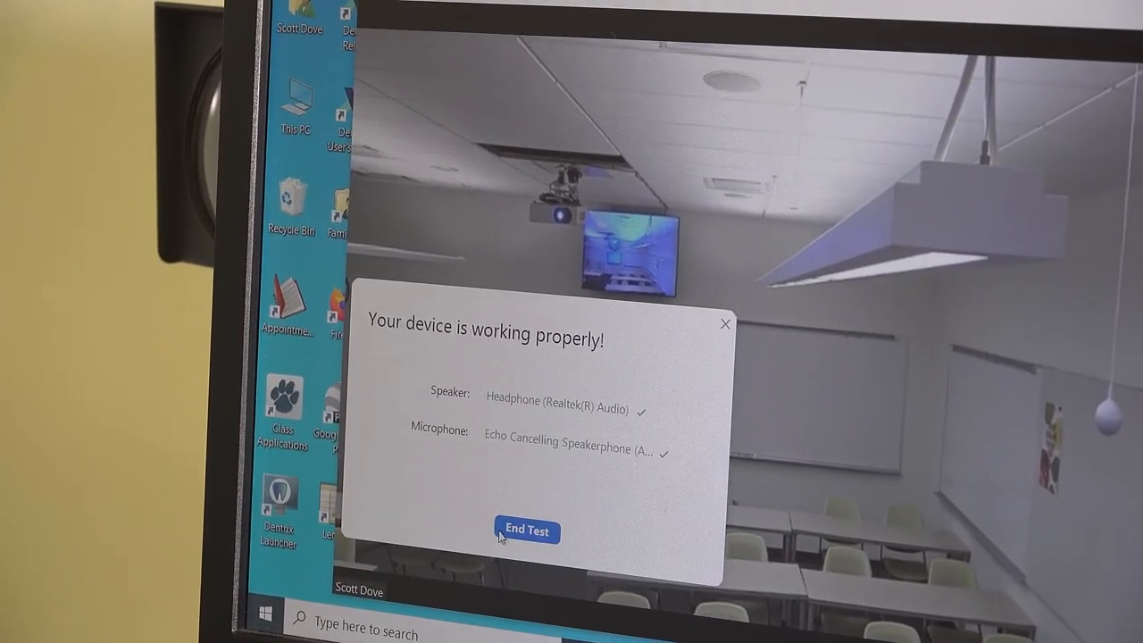
click(527, 533)
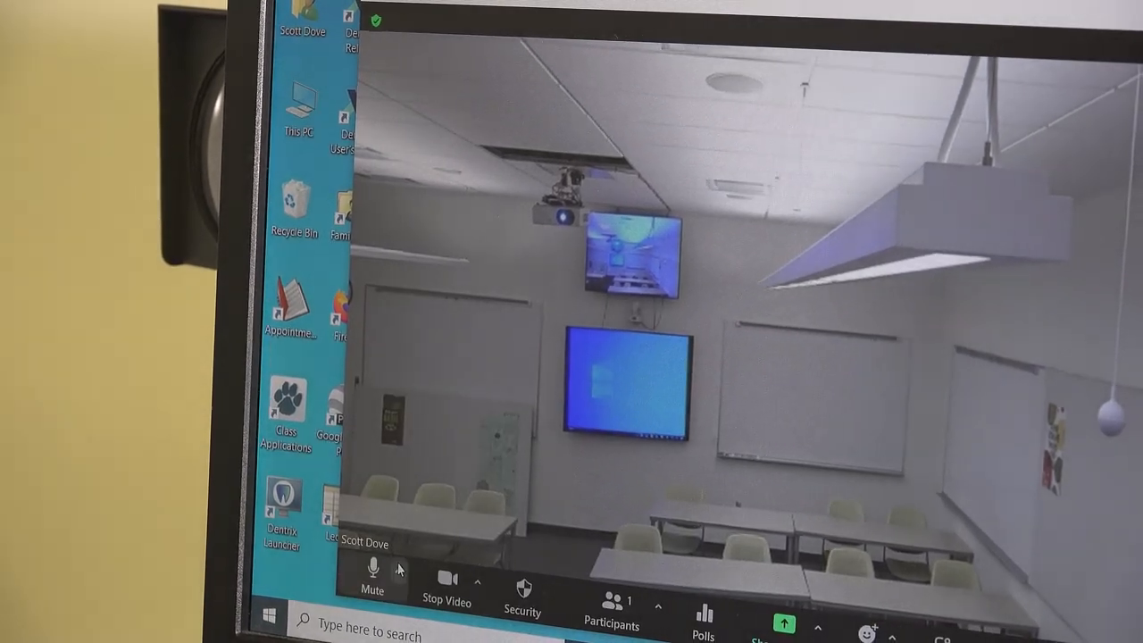